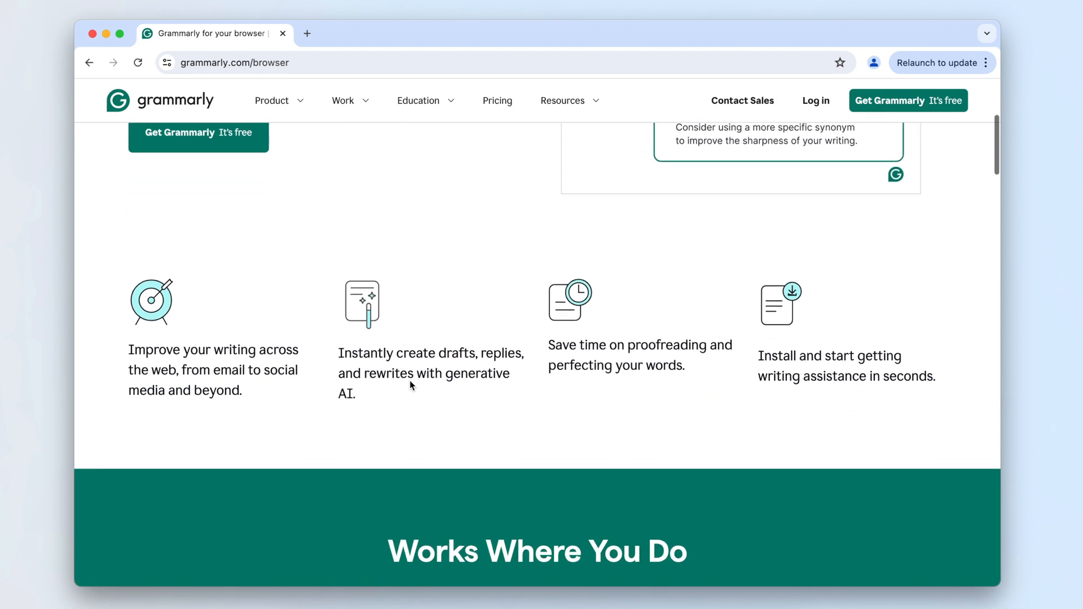
# - Scroll through the App Cleaner & Uninstaller product description and how-to steps on nektony.com
pyautogui.scroll(-3)
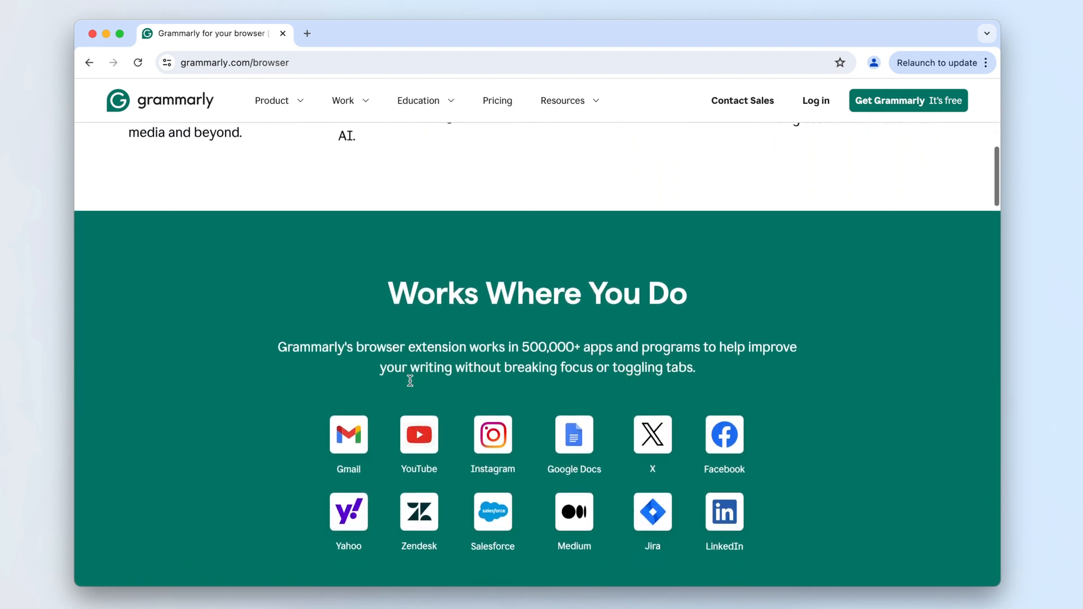
pyautogui.scroll(-3)
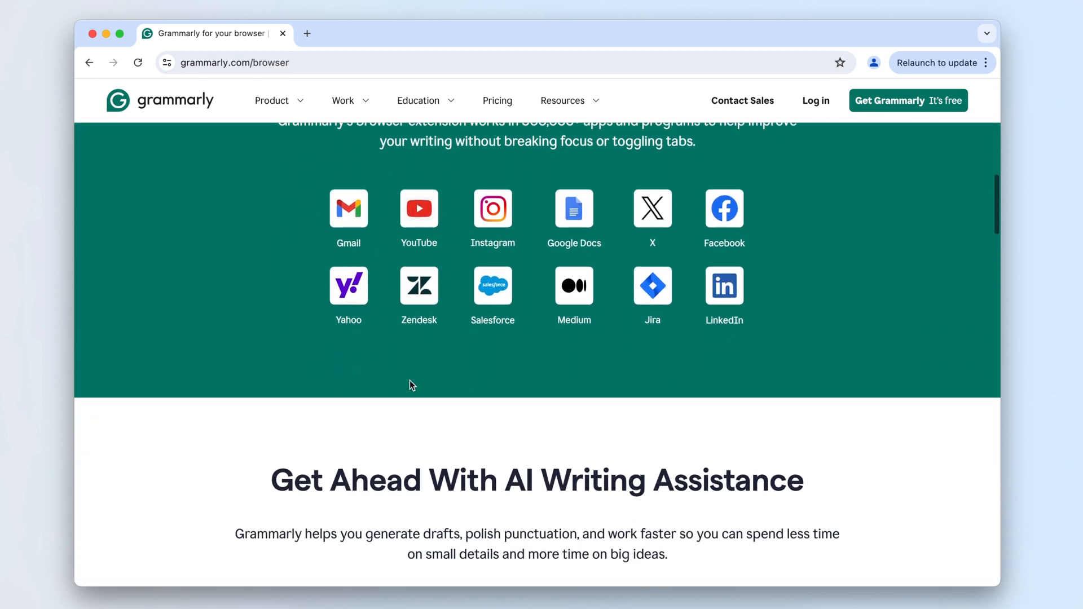
pyautogui.scroll(-3)
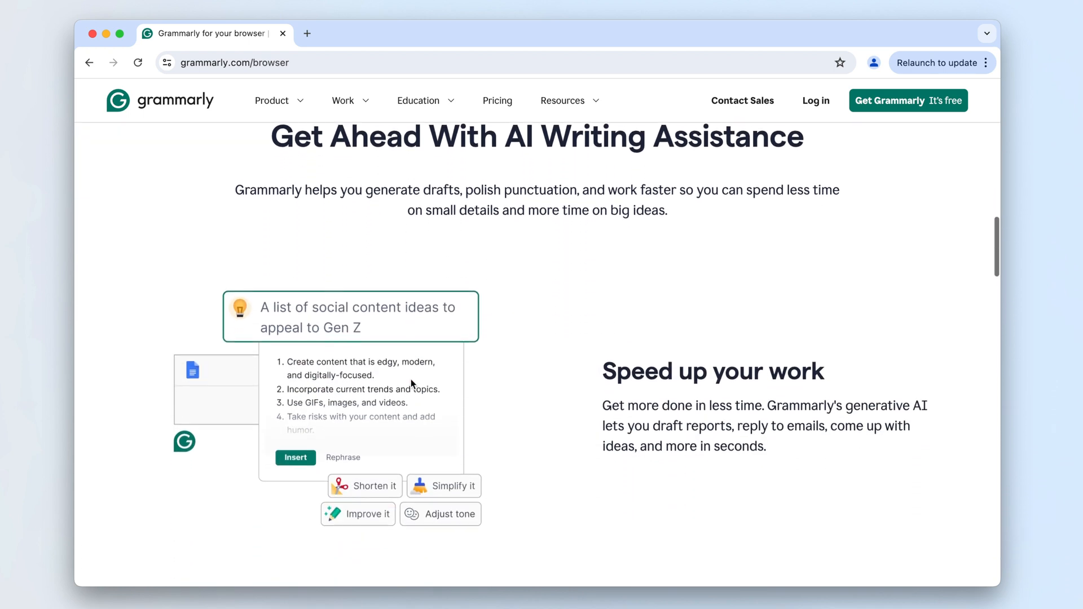
pyautogui.scroll(-3)
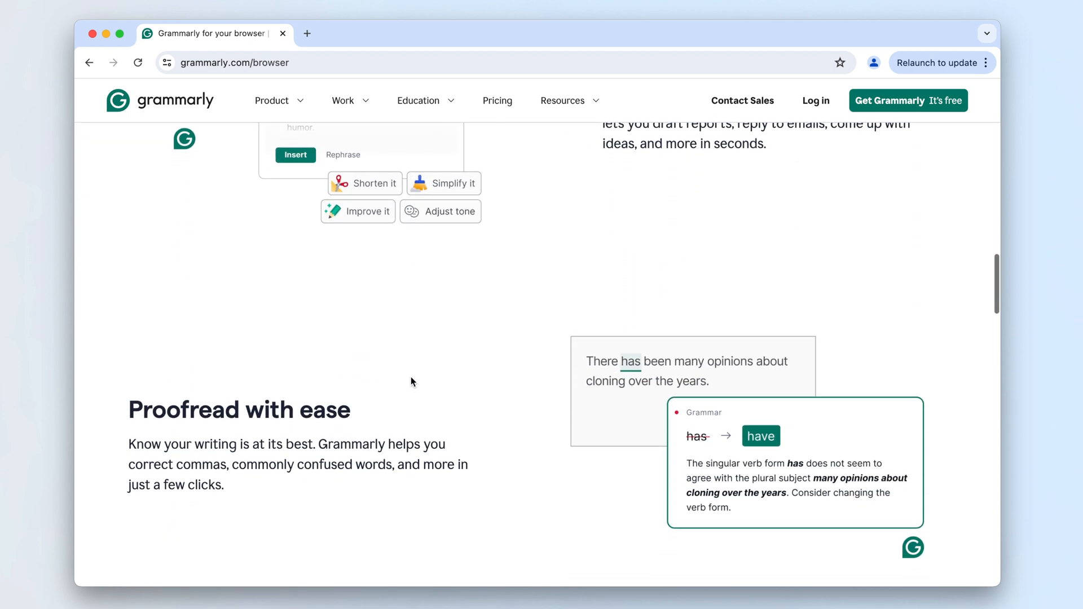
pyautogui.scroll(-3)
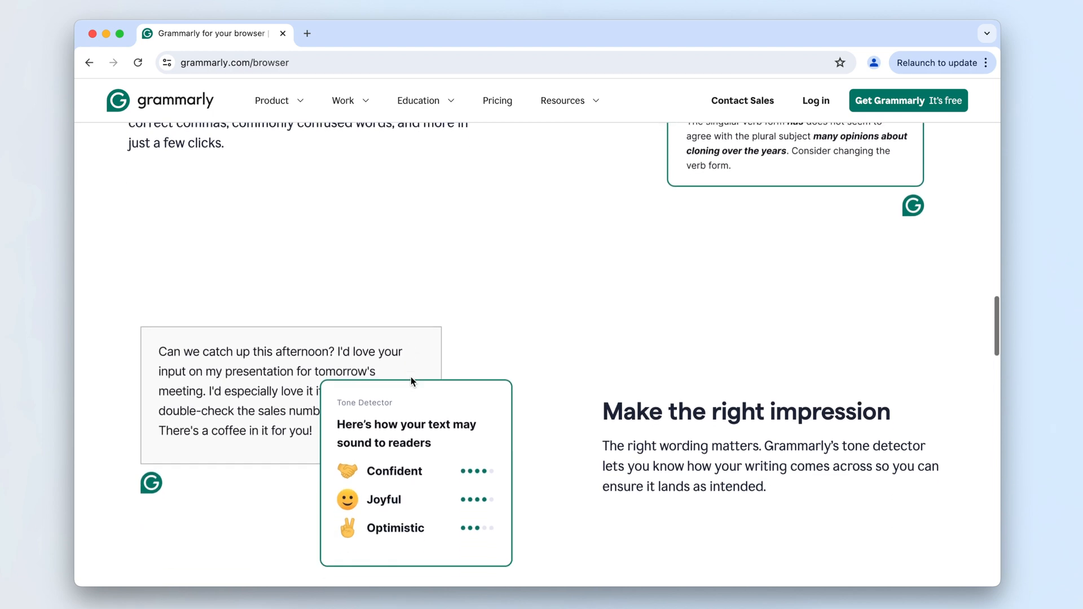
pyautogui.scroll(-3)
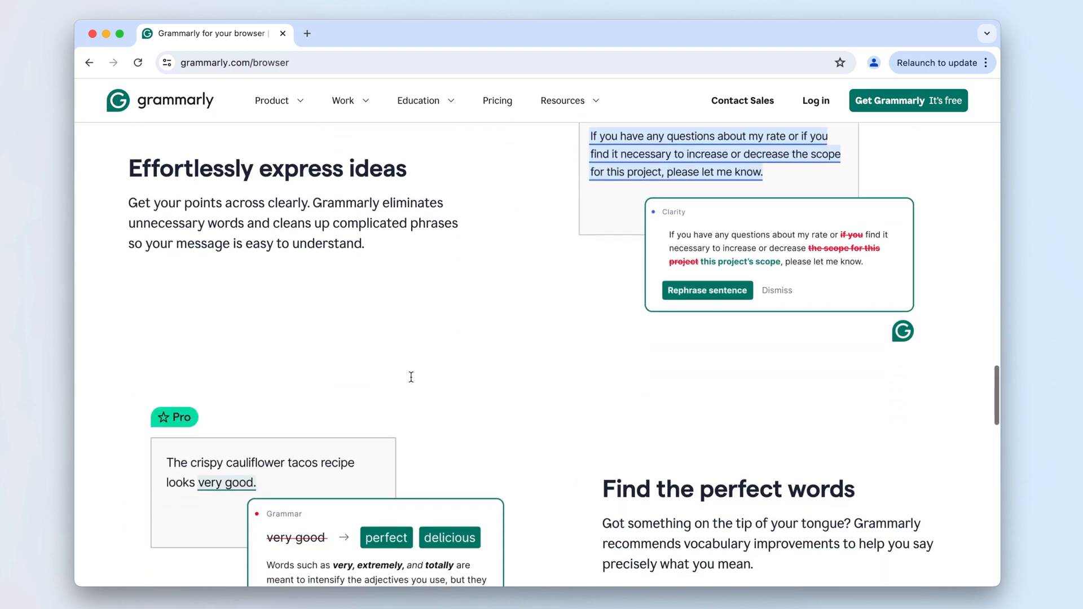
pyautogui.scroll(-3)
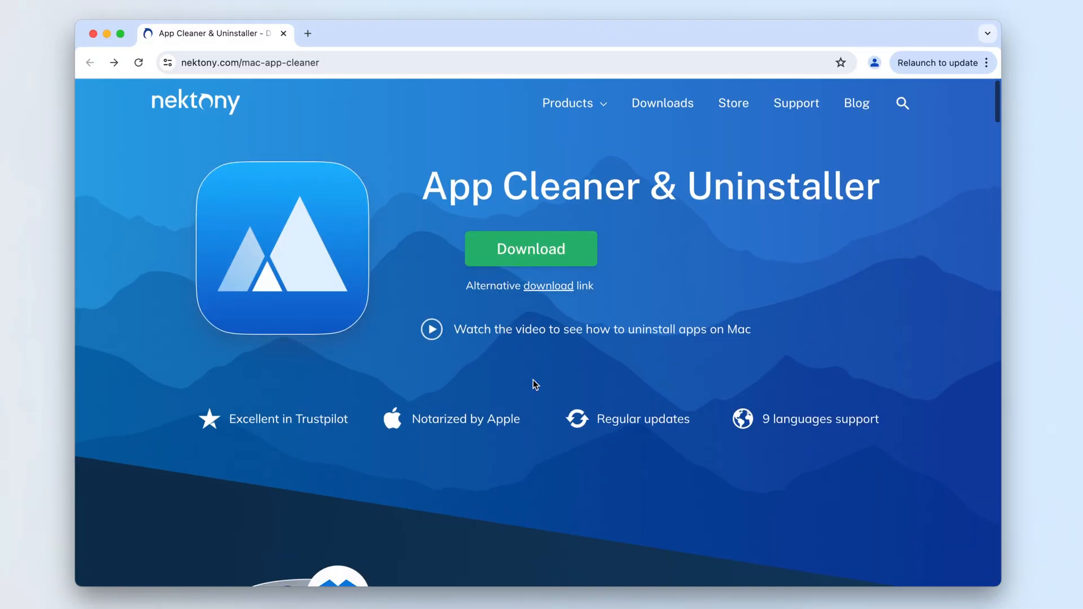
pyautogui.scroll(-3)
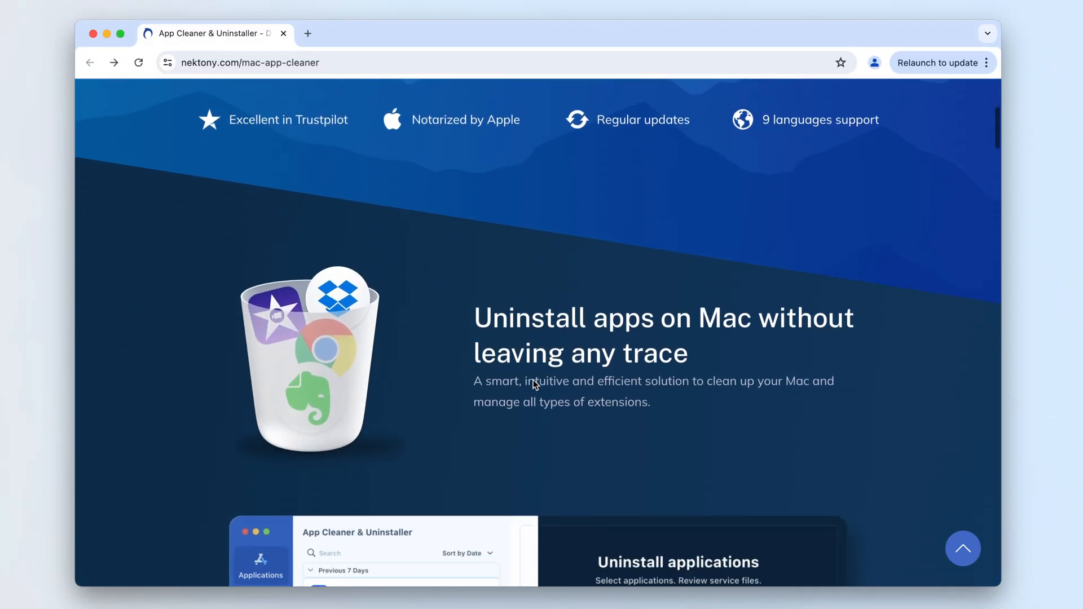
pyautogui.scroll(-3)
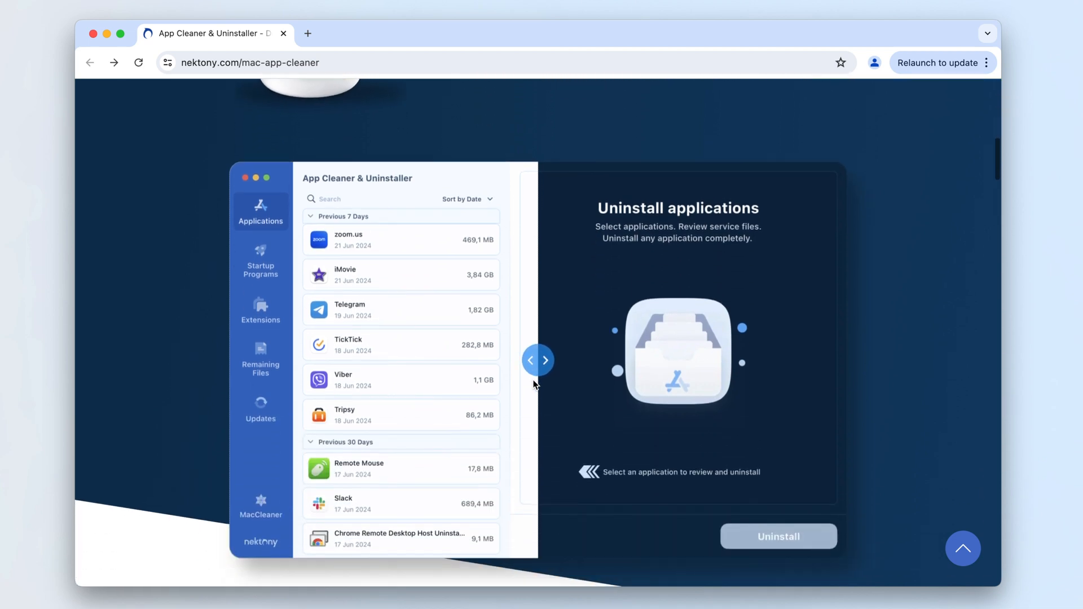
pyautogui.scroll(-3)
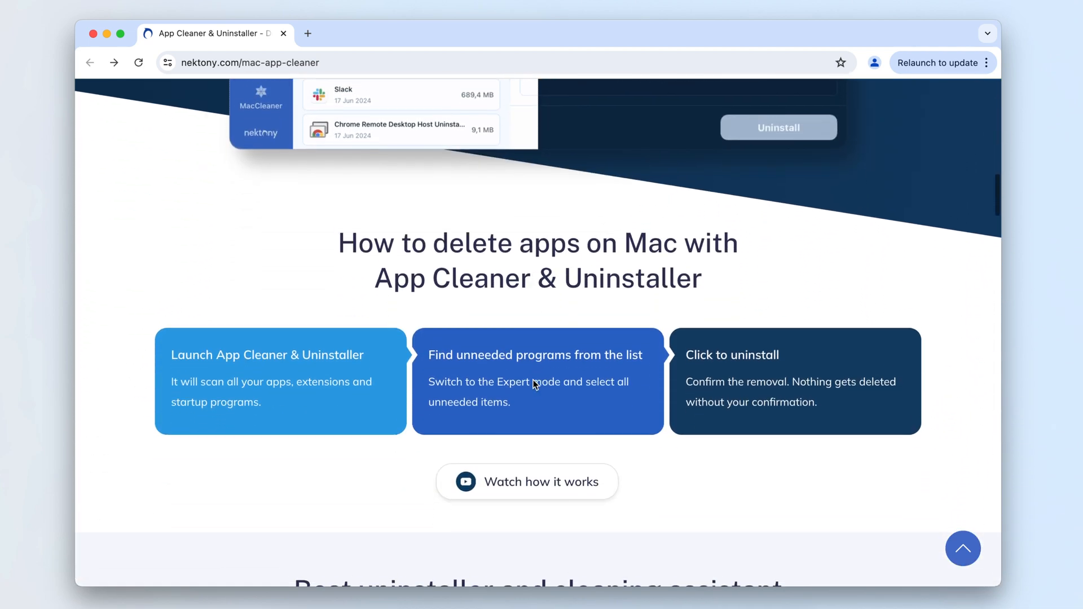
pyautogui.scroll(-3)
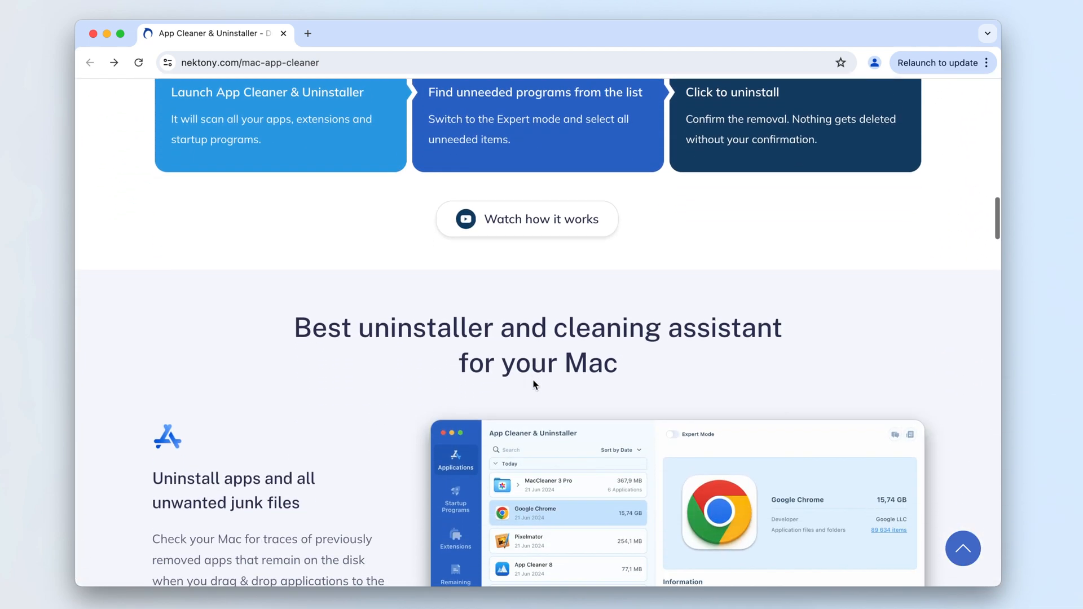
pyautogui.scroll(-3)
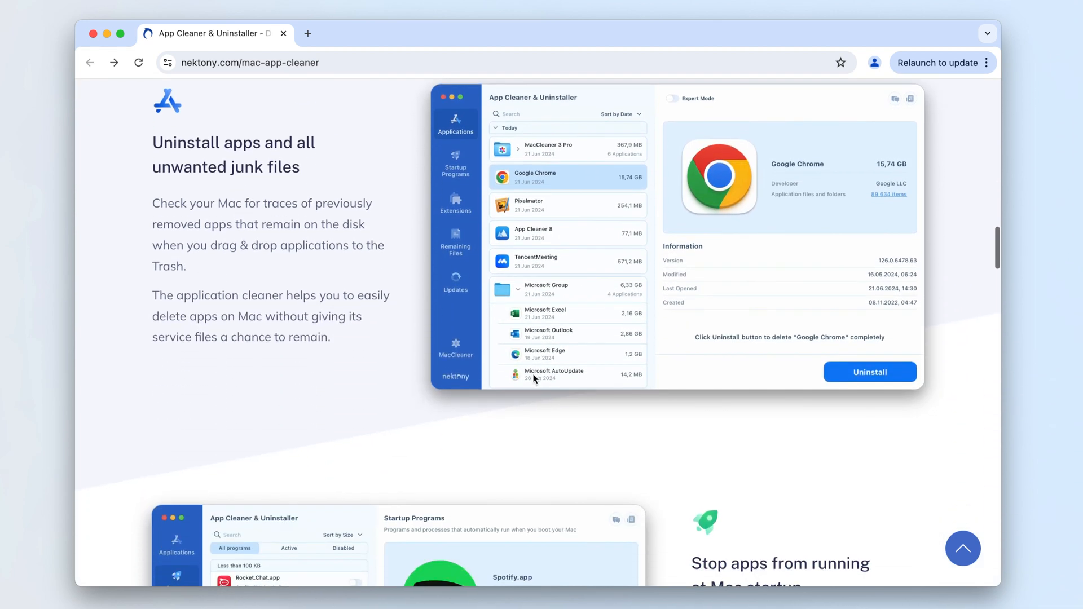
pyautogui.scroll(-3)
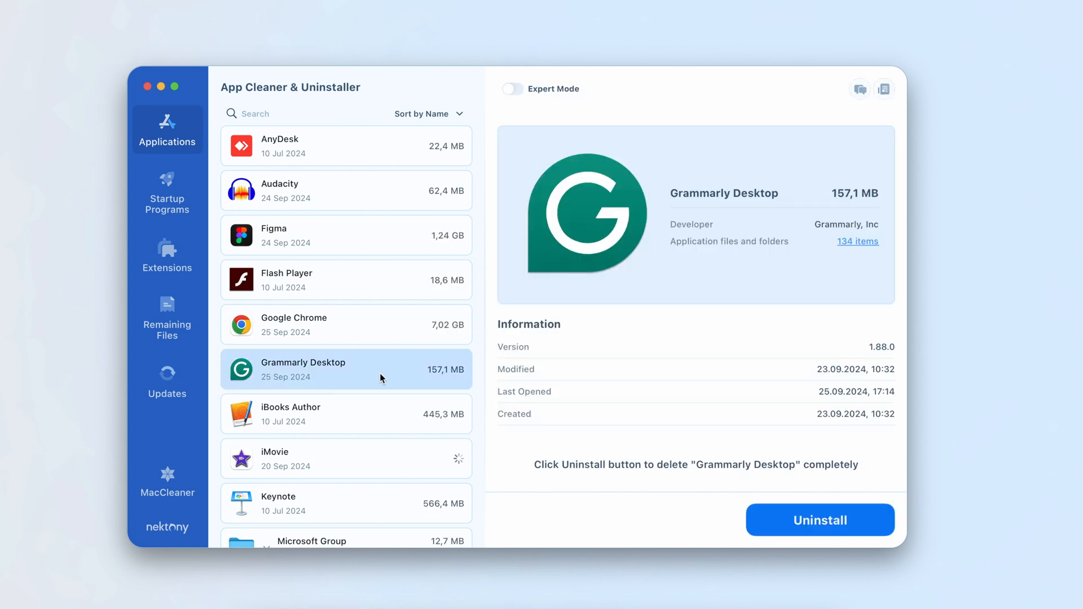
# - Remove Grammarly Desktop with all 134 related files and confirm the successful removal message
pyautogui.click(820, 520)
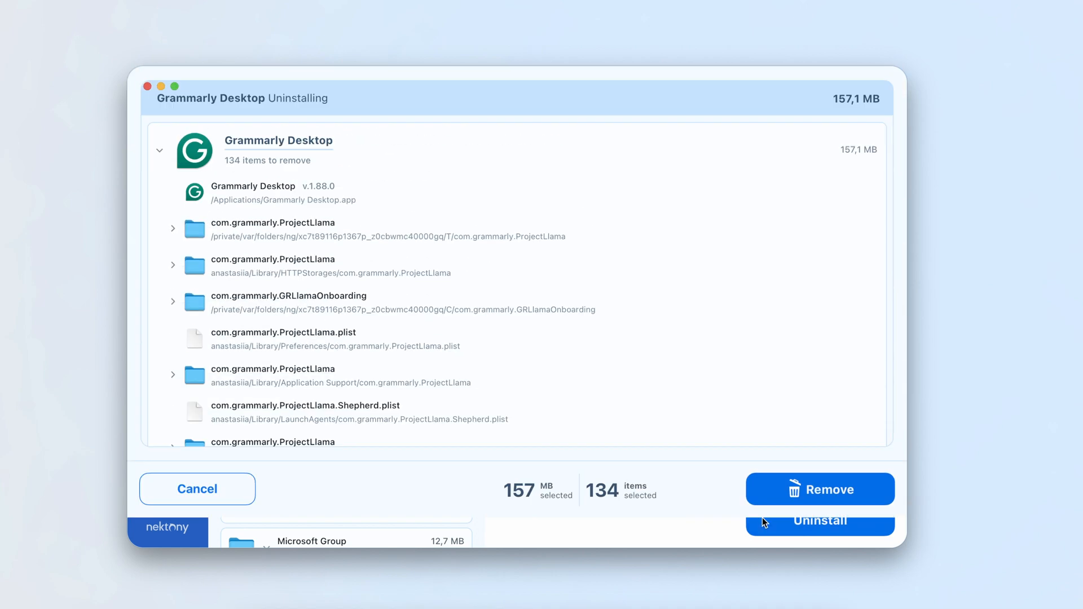
pyautogui.click(819, 521)
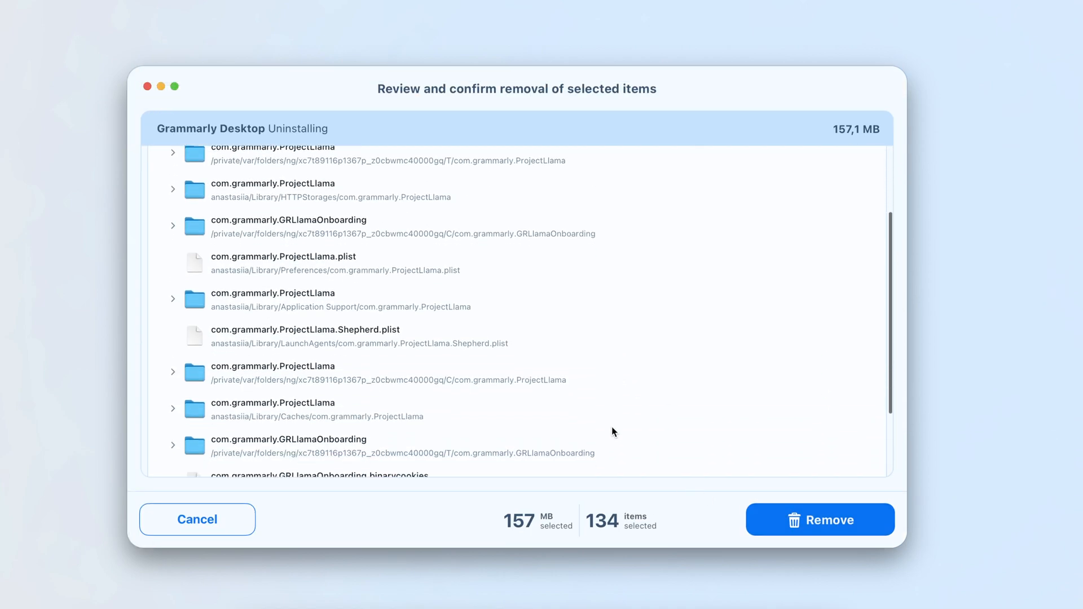
pyautogui.scroll(-3)
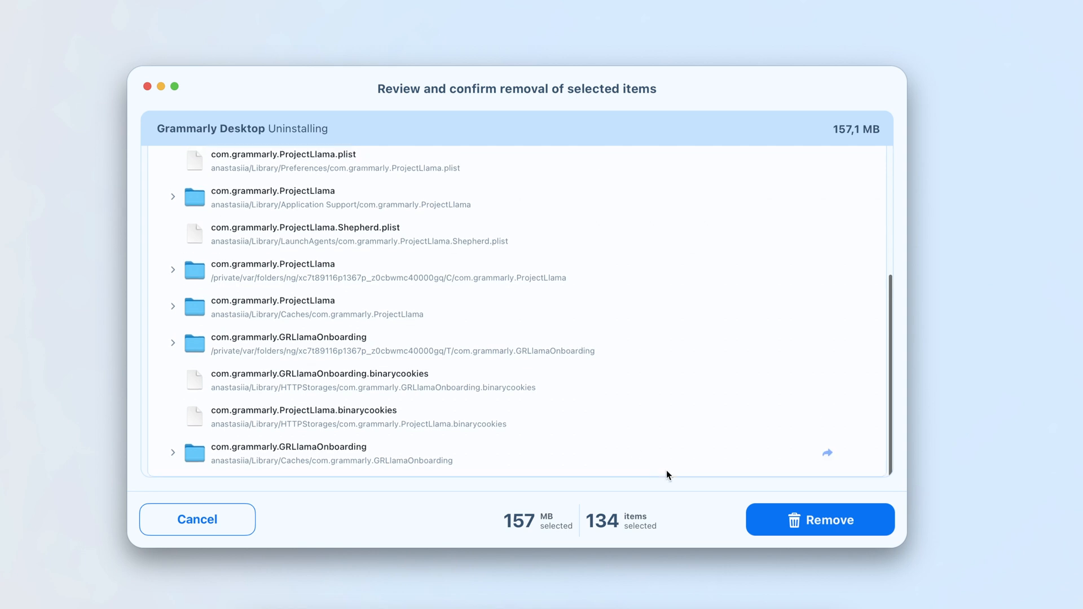
pyautogui.click(819, 519)
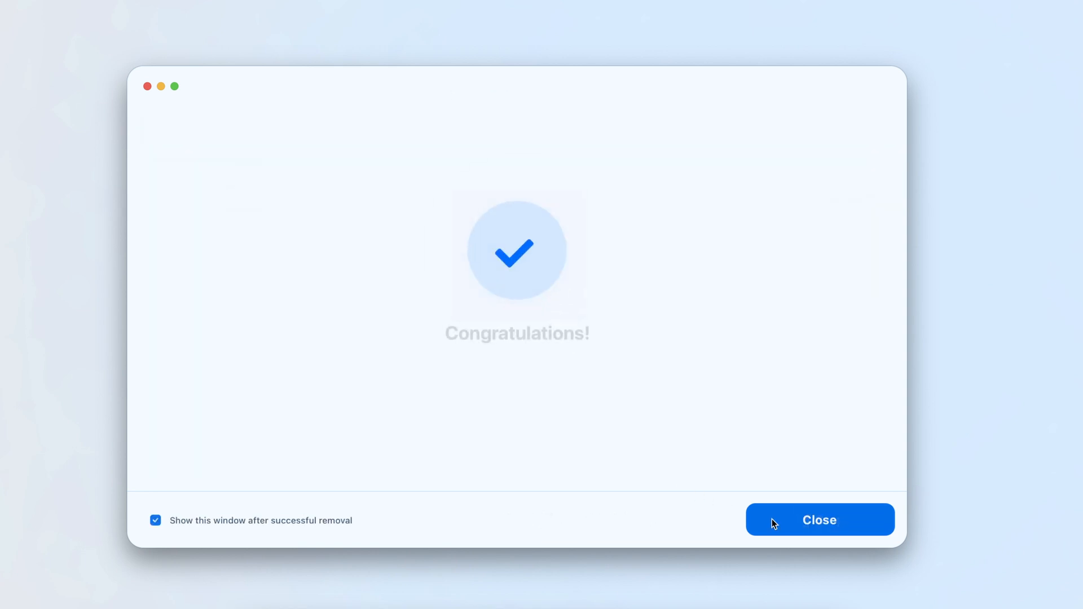
pyautogui.click(820, 519)
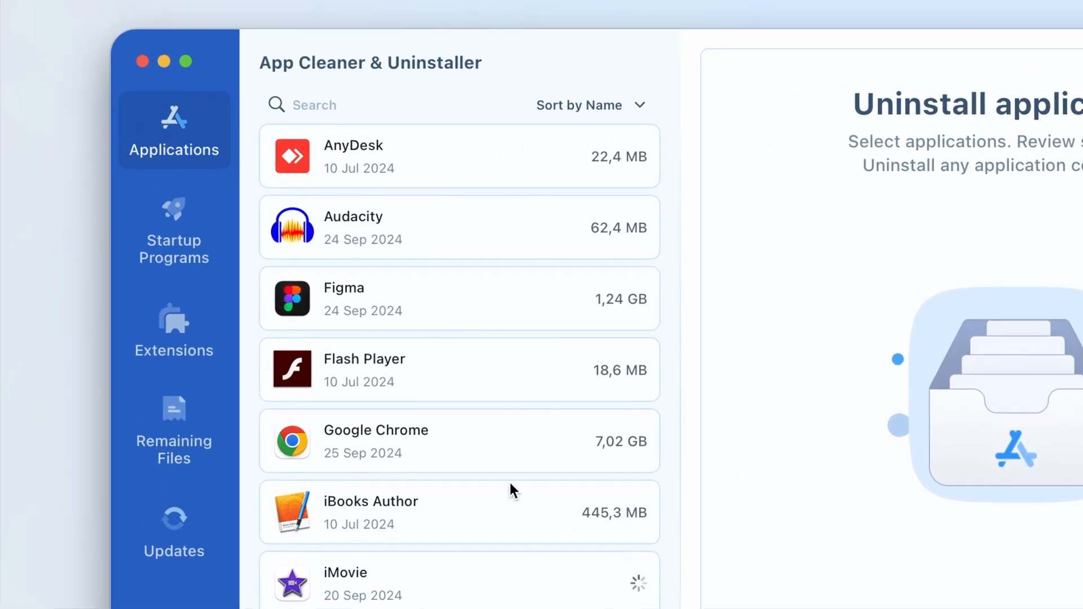
pyautogui.click(174, 328)
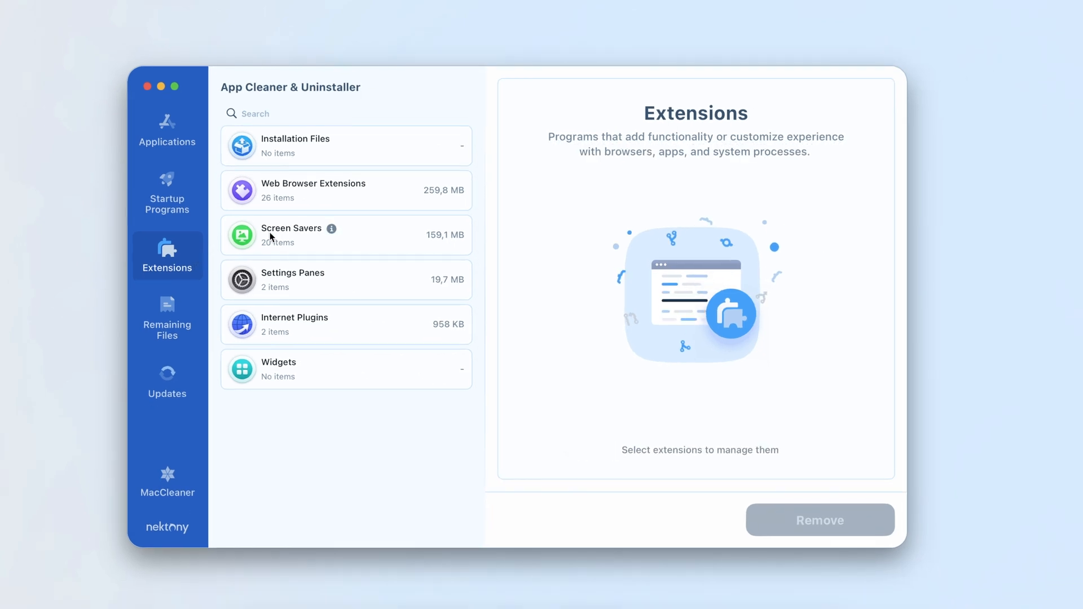
# - Select the Grammarly Chrome extension in Web Browser Extensions for removal (4 items, 127 MB)
pyautogui.click(346, 189)
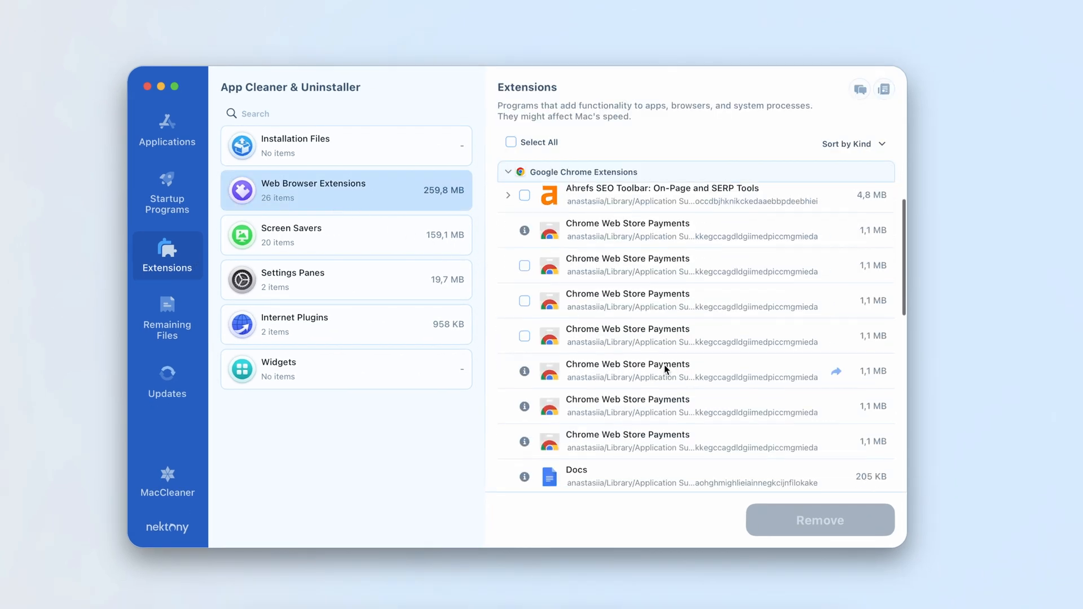
pyautogui.scroll(-3)
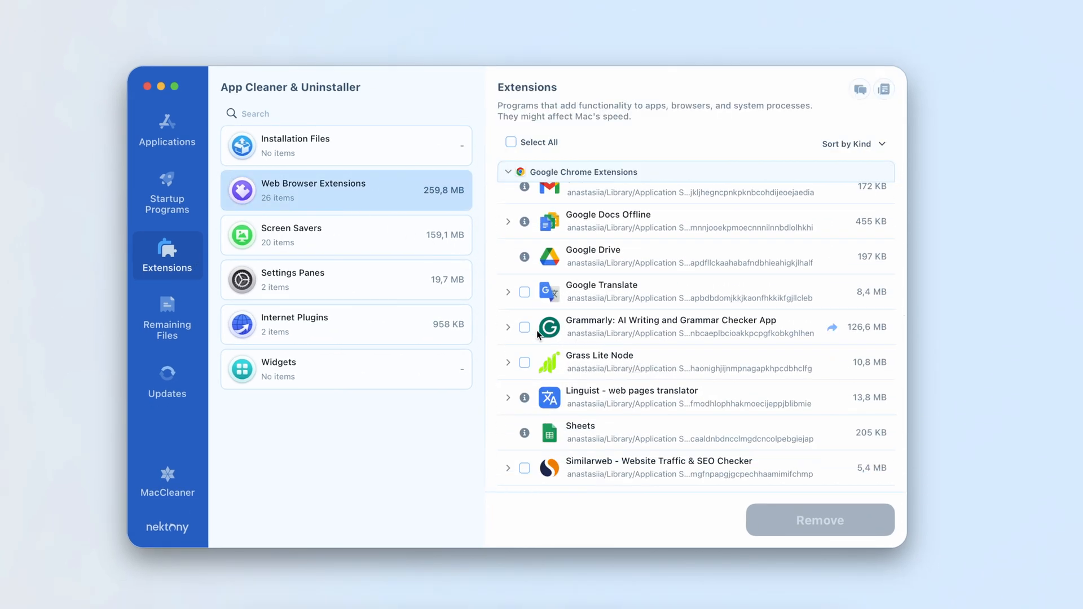
pyautogui.click(525, 328)
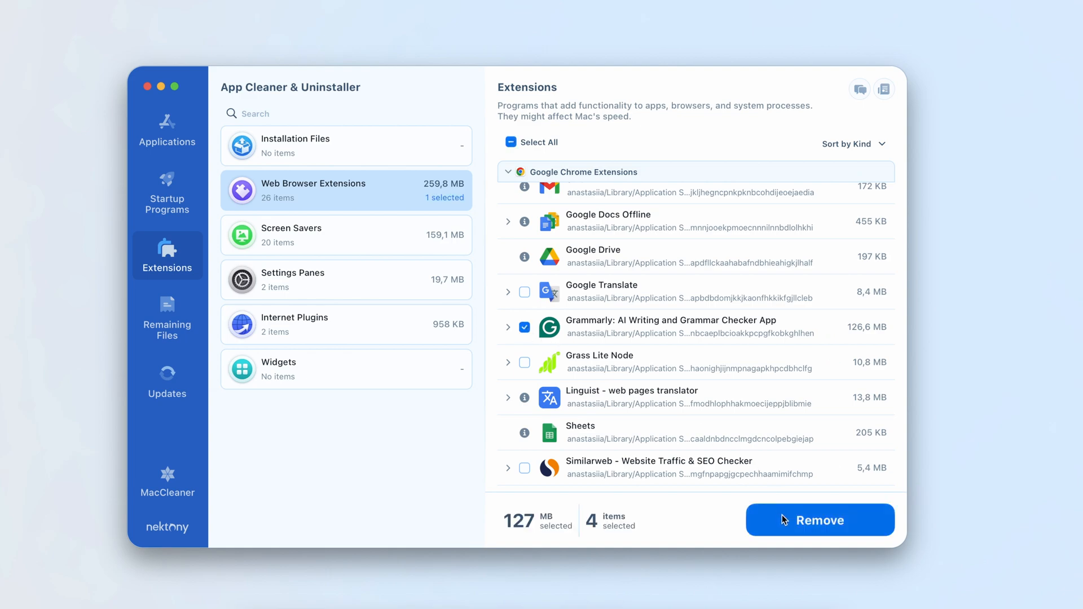